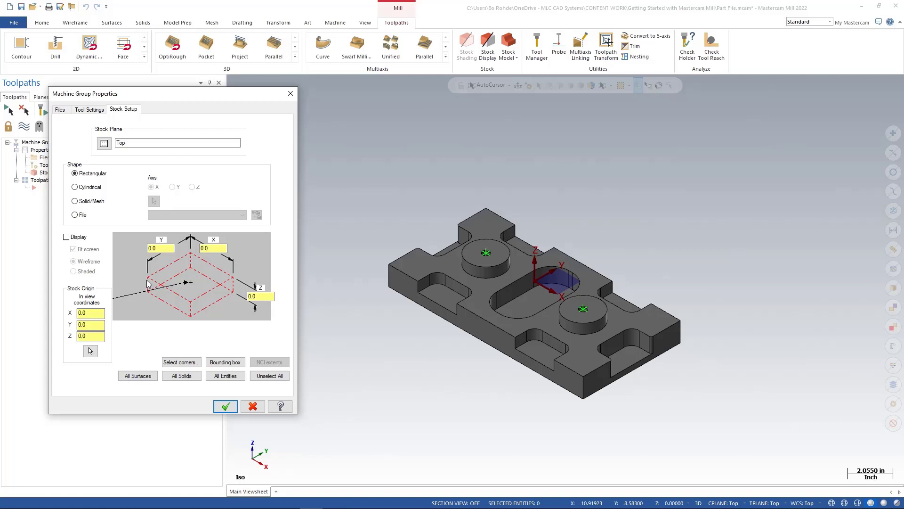
{"action": "mouse_move", "coordinate": [196, 326]}
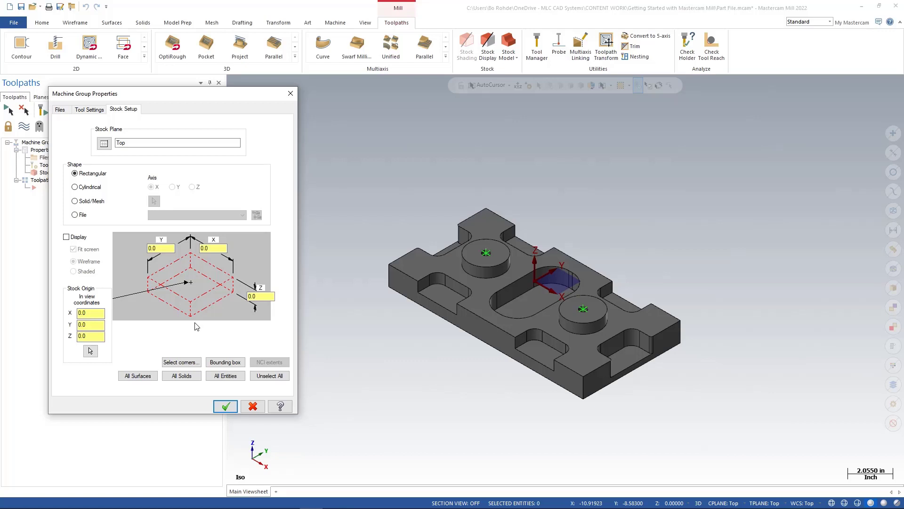
{"action": "mouse_move", "coordinate": [240, 315]}
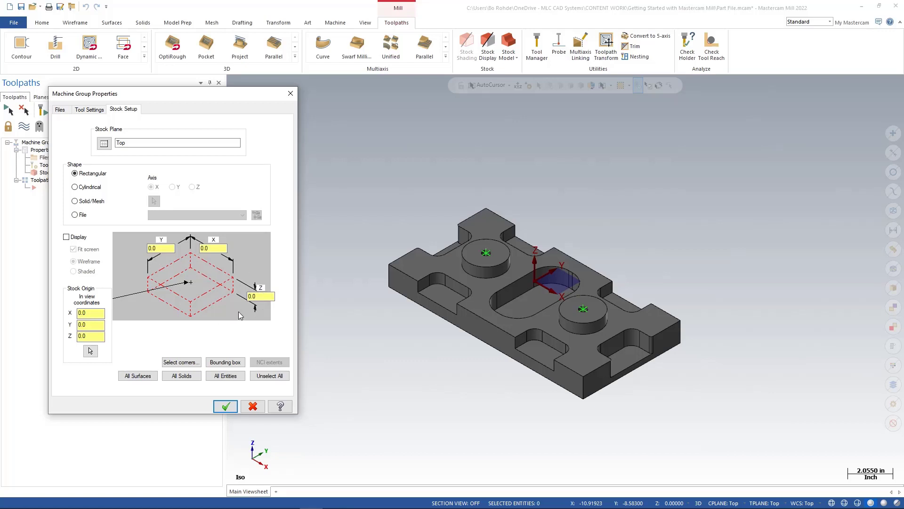
{"action": "mouse_move", "coordinate": [215, 333]}
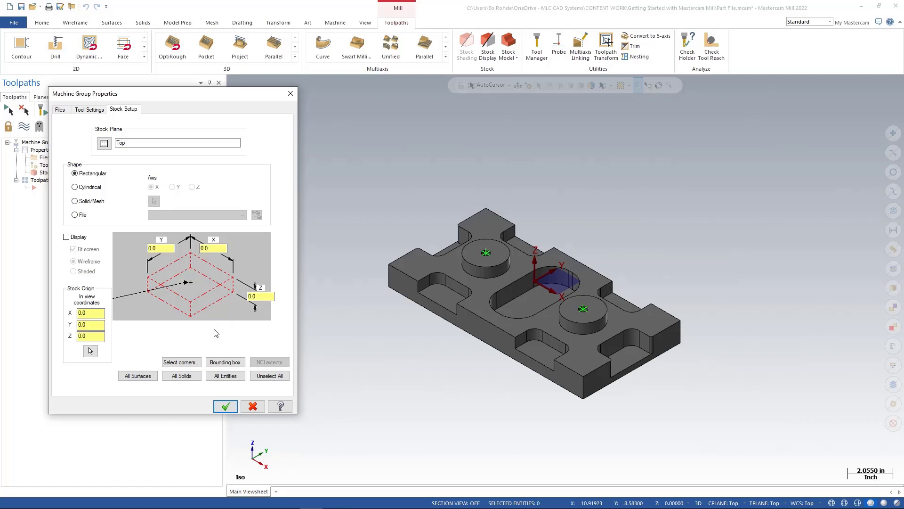
{"action": "mouse_move", "coordinate": [180, 362]}
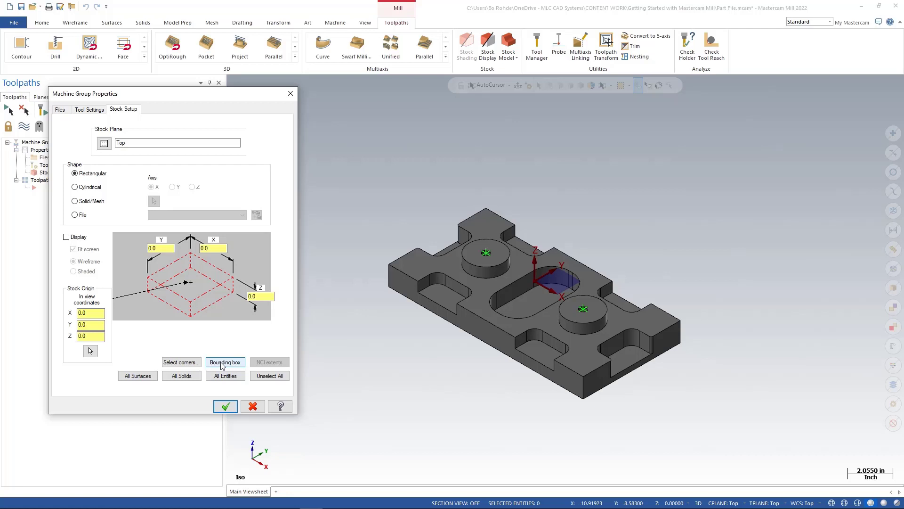
{"action": "mouse_move", "coordinate": [221, 363]}
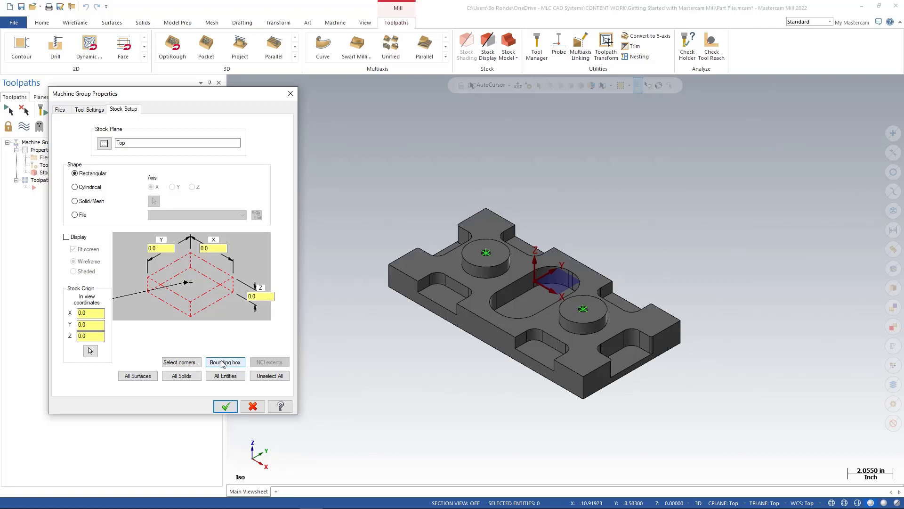
Define a Bounding Box stock from the solid part, previewing 12.5 x 6.25 x 1.875
{"action": "left_click", "coordinate": [224, 362]}
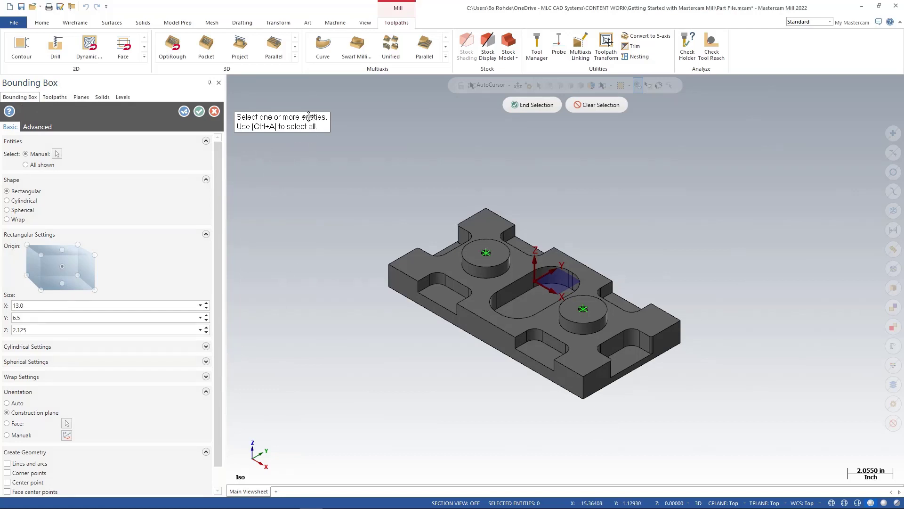
{"action": "mouse_move", "coordinate": [306, 150]}
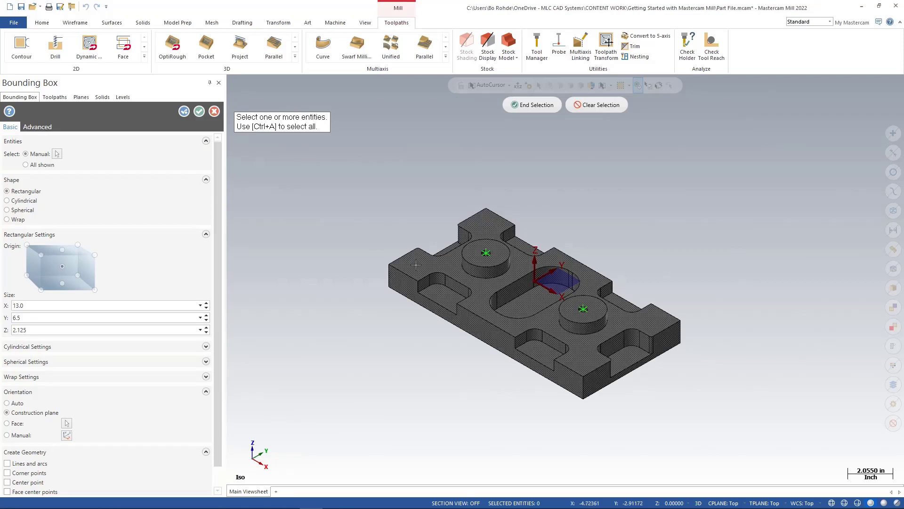
{"action": "left_click", "coordinate": [416, 264]}
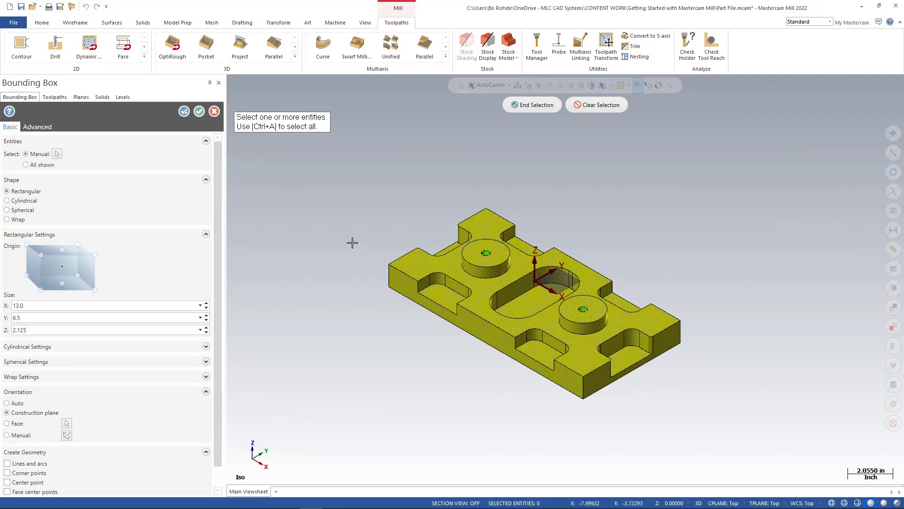
{"action": "left_click", "coordinate": [487, 47]}
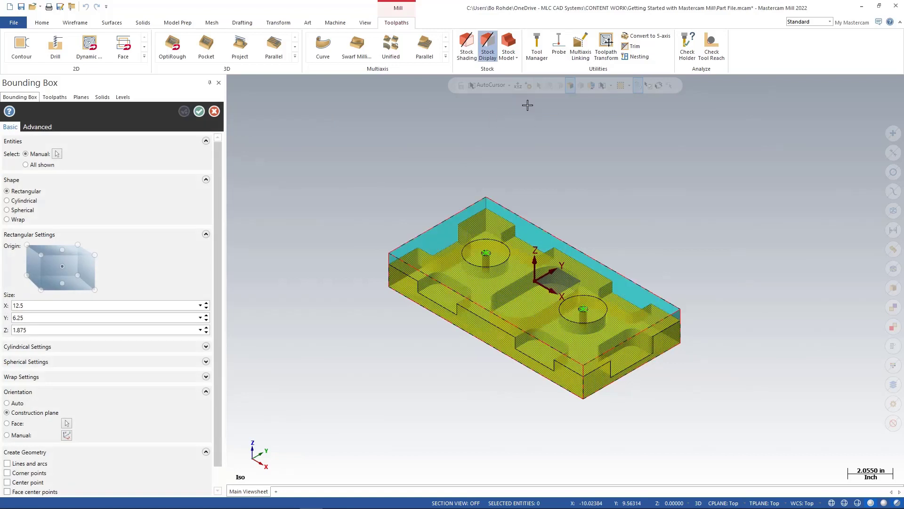
{"action": "mouse_move", "coordinate": [521, 169]}
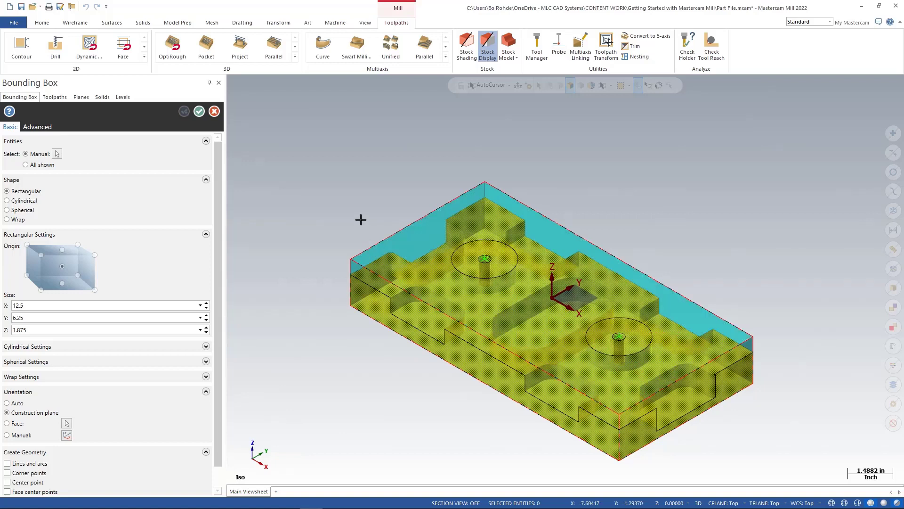
{"action": "mouse_move", "coordinate": [116, 218]}
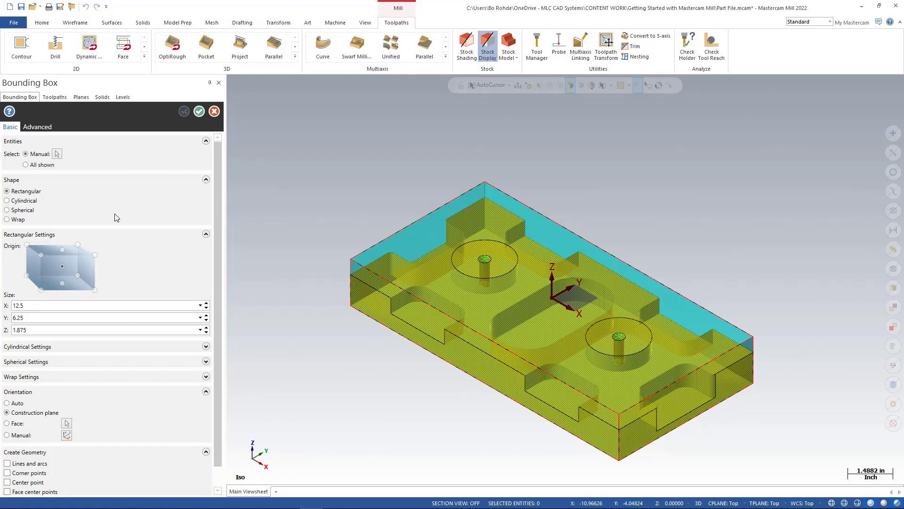
{"action": "mouse_move", "coordinate": [28, 200]}
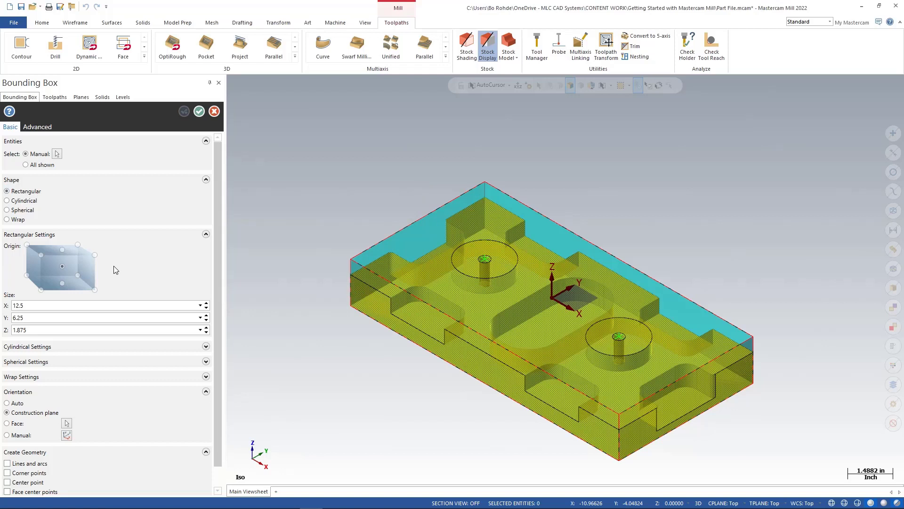
{"action": "mouse_move", "coordinate": [77, 280]}
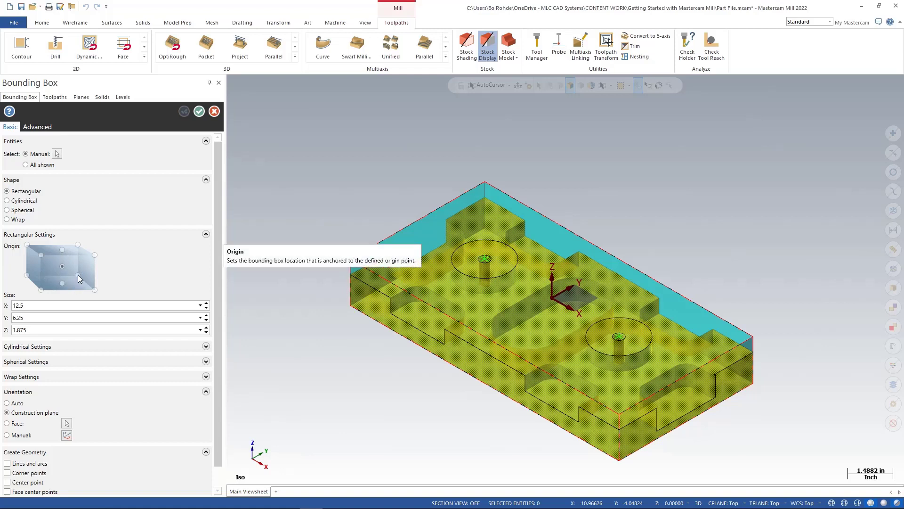
{"action": "mouse_move", "coordinate": [49, 271]}
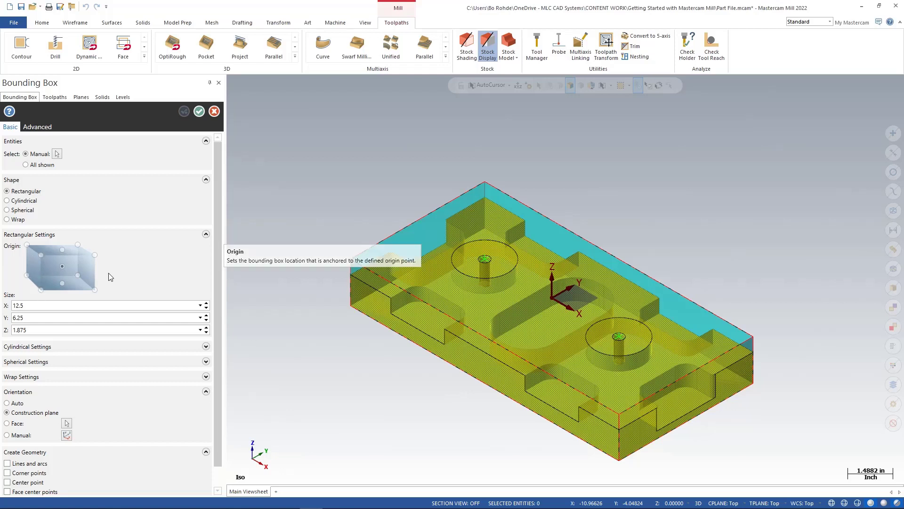
{"action": "mouse_move", "coordinate": [98, 260]}
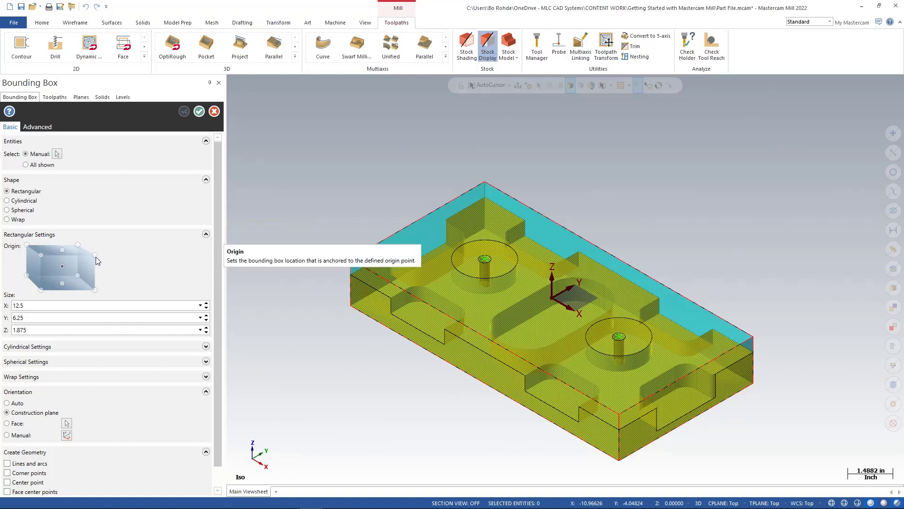
{"action": "mouse_move", "coordinate": [87, 275]}
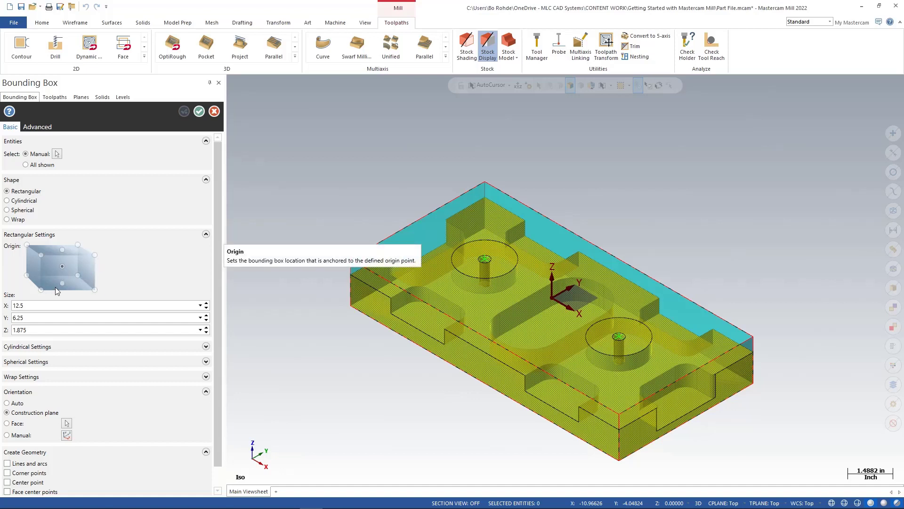
{"action": "mouse_move", "coordinate": [57, 255]}
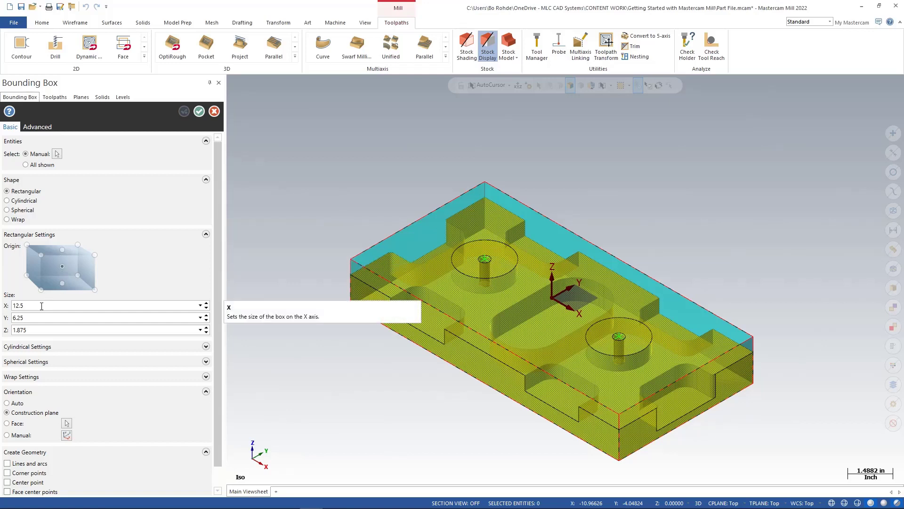
Set the bounding box X size to 13 and select the Y size field for 6.5
{"action": "left_click", "coordinate": [42, 304]}
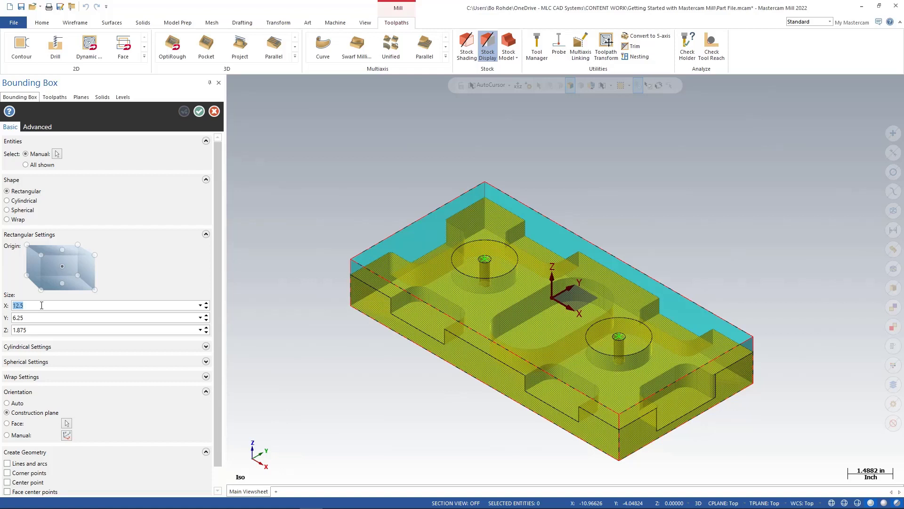
{"action": "type", "text": "13"}
{"action": "left_click", "coordinate": [109, 317]}
{"action": "type", "text": "6.5"}
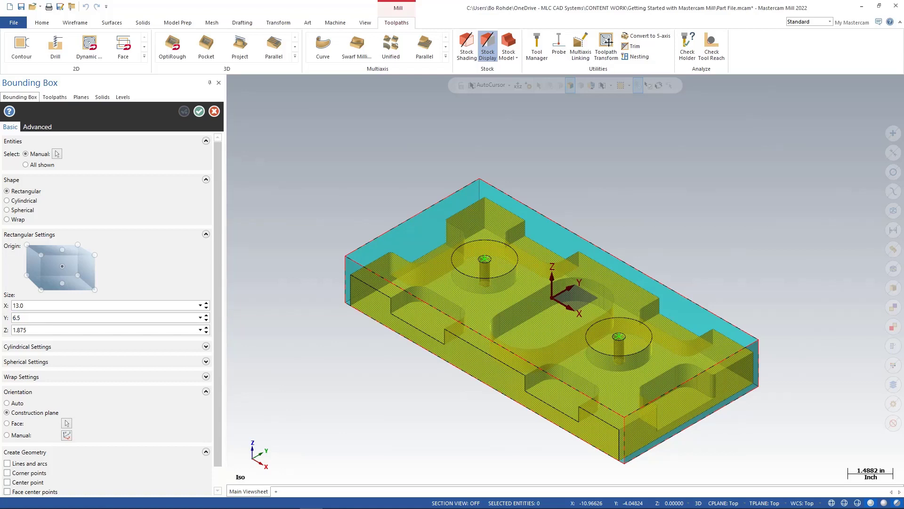
{"action": "left_click", "coordinate": [42, 317]}
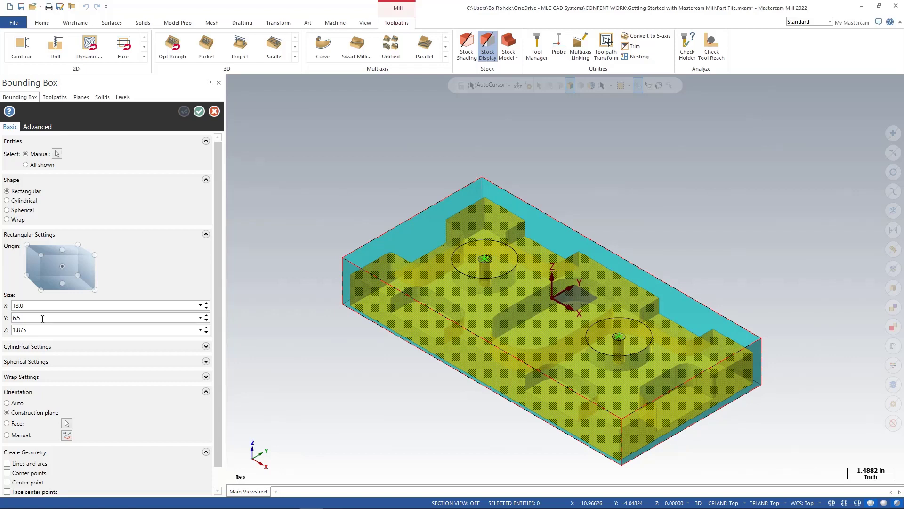
{"action": "mouse_move", "coordinate": [25, 293]}
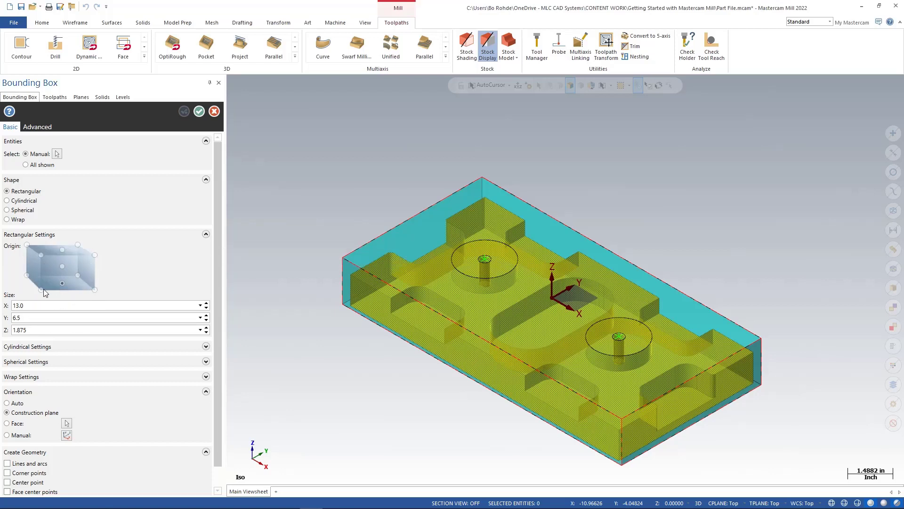
{"action": "mouse_move", "coordinate": [61, 265]}
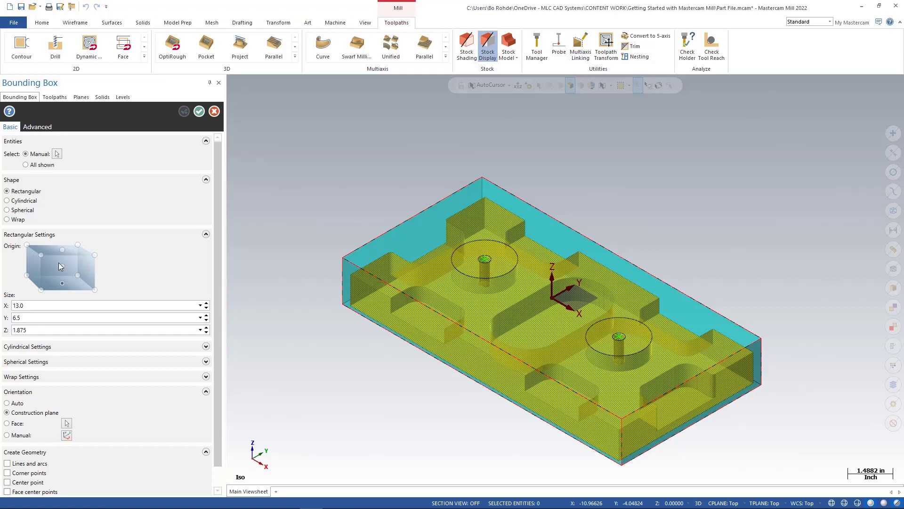
{"action": "mouse_move", "coordinate": [59, 242]}
{"action": "type", "text": "1.9+"}
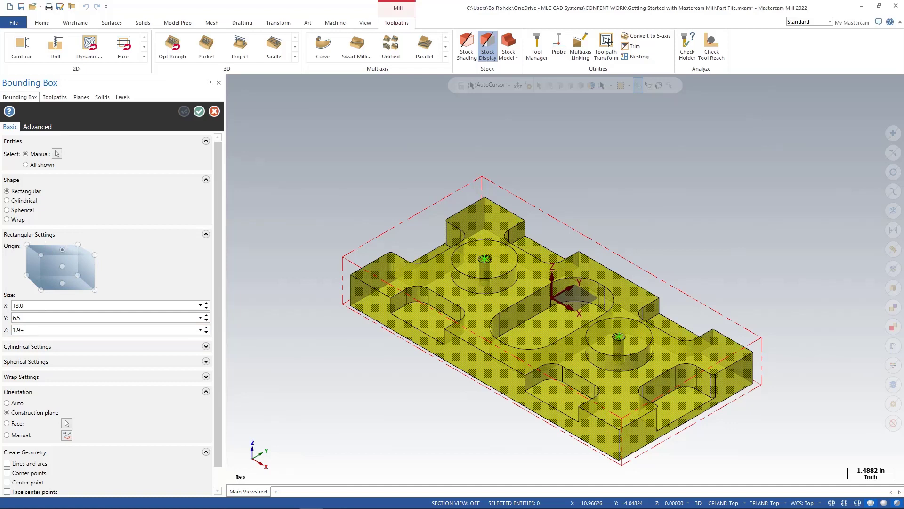
Enter the new Z size value and scroll the view to check the 2.125 stock height
{"action": "type", "text": ".225"}
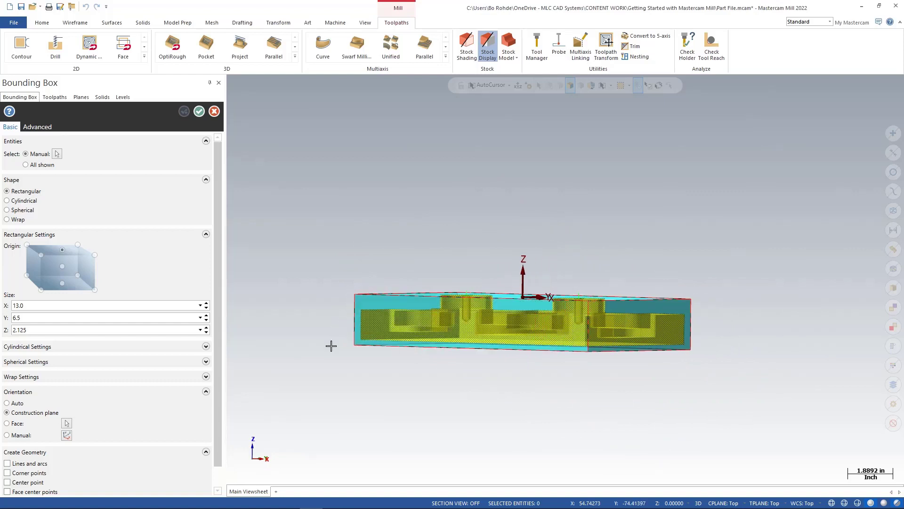
{"action": "scroll", "scroll_direction": "down", "scroll_amount": 3}
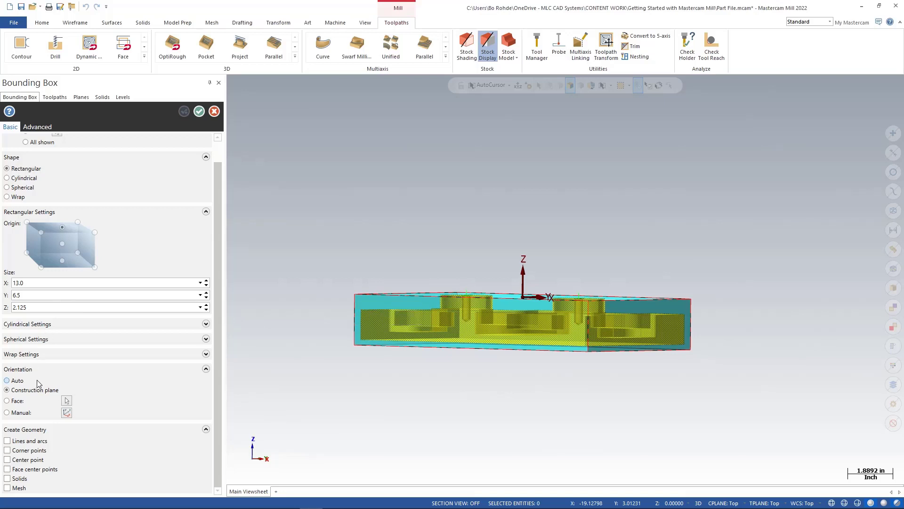
{"action": "mouse_move", "coordinate": [6, 441]}
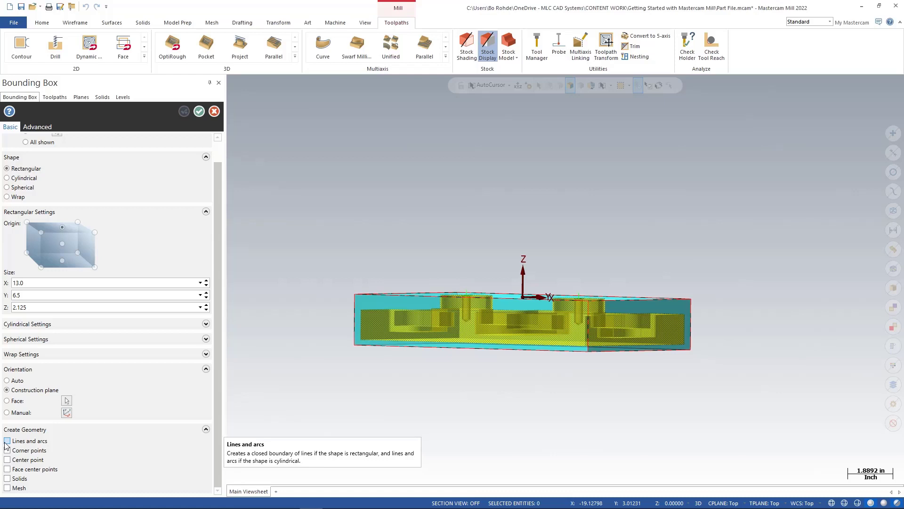
Check Lines and arcs under Create Geometry to generate the stock boundary lines
{"action": "left_click", "coordinate": [8, 440]}
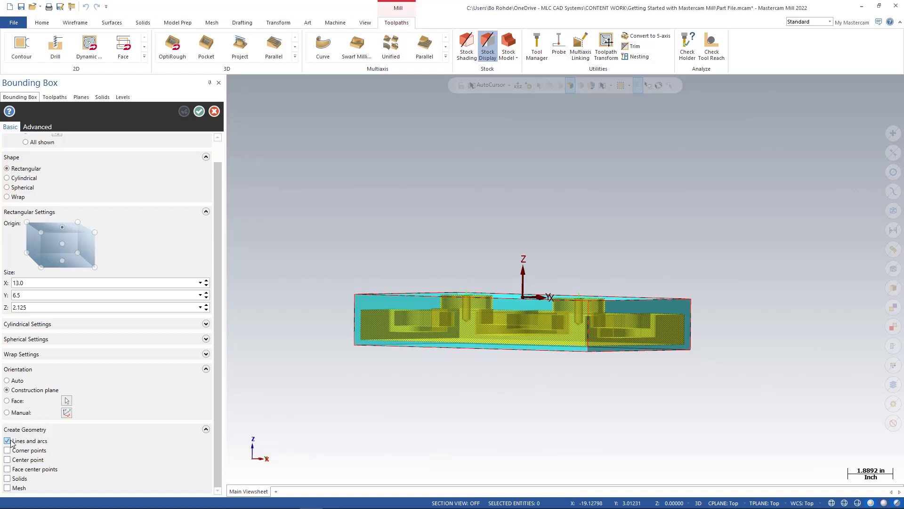
{"action": "left_click", "coordinate": [7, 441]}
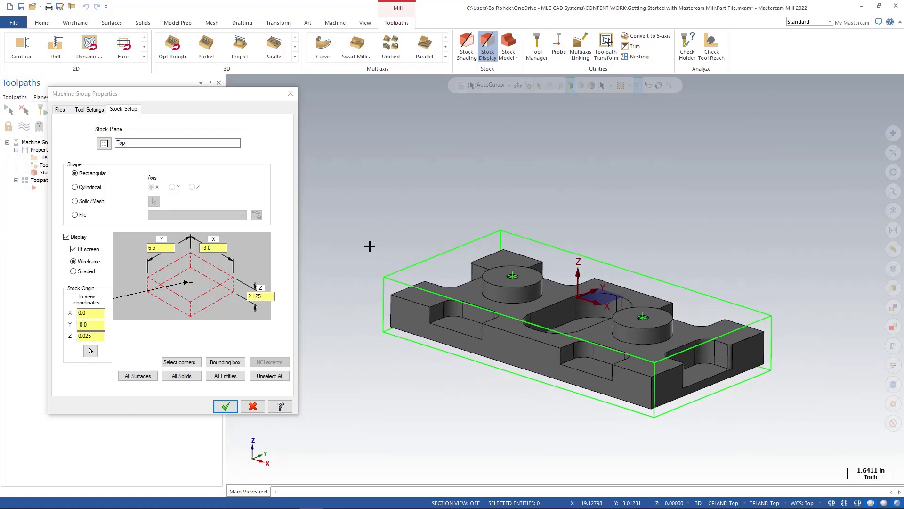
{"action": "mouse_move", "coordinate": [183, 300]}
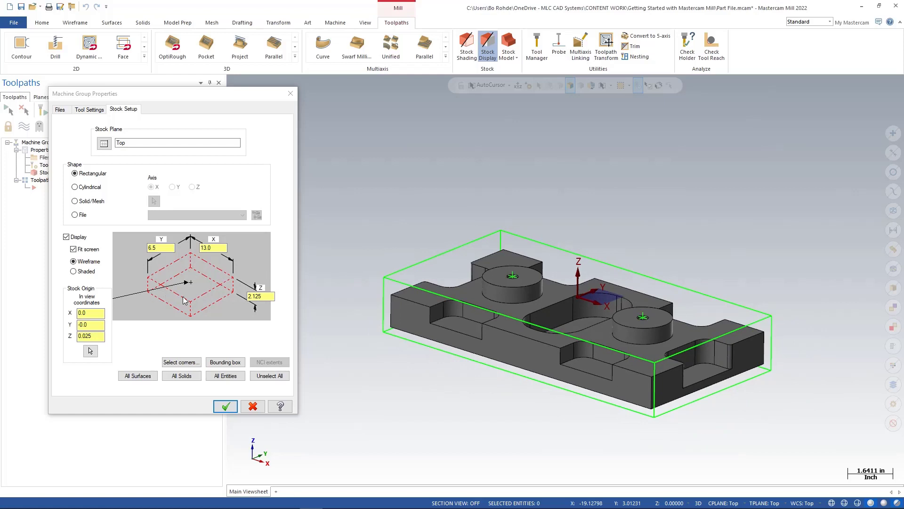
Review the 13 x 6.5 x 2.125 stock, uncheck Display, and accept Stock Setup
{"action": "left_click", "coordinate": [160, 247]}
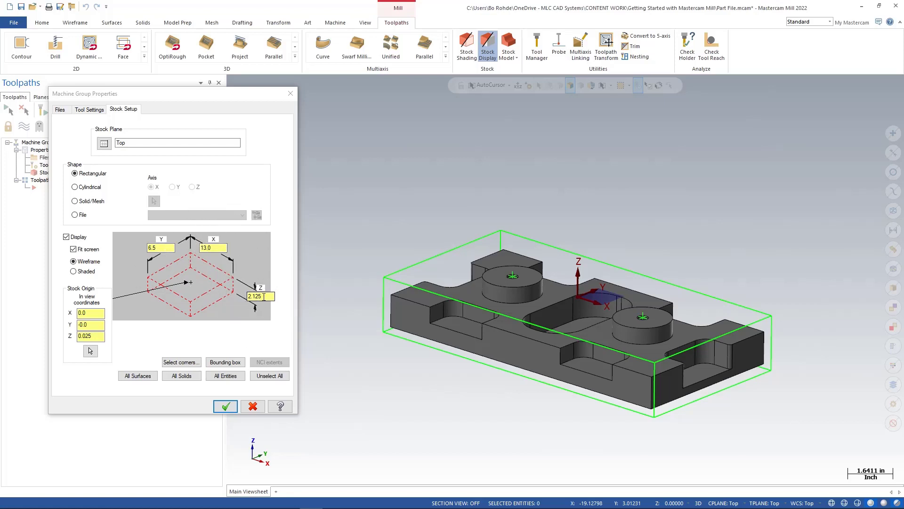
{"action": "left_click", "coordinate": [90, 336]}
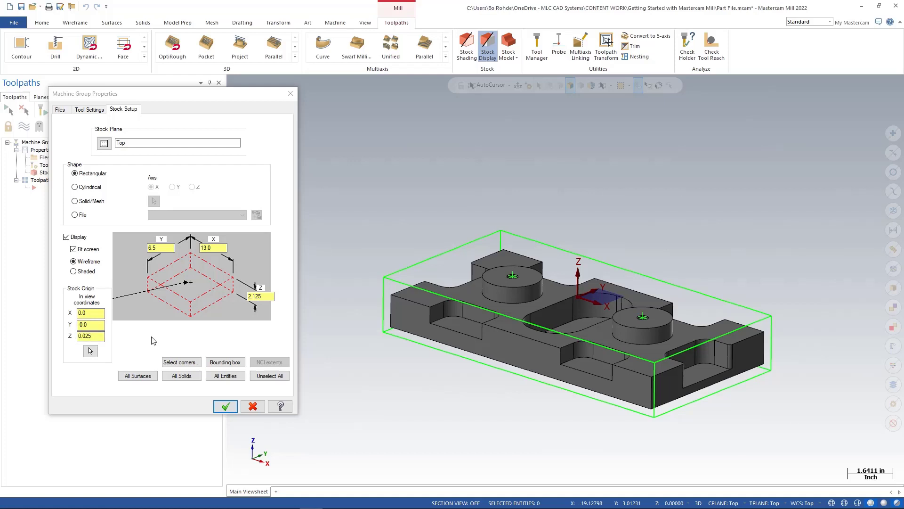
{"action": "left_click", "coordinate": [67, 237]}
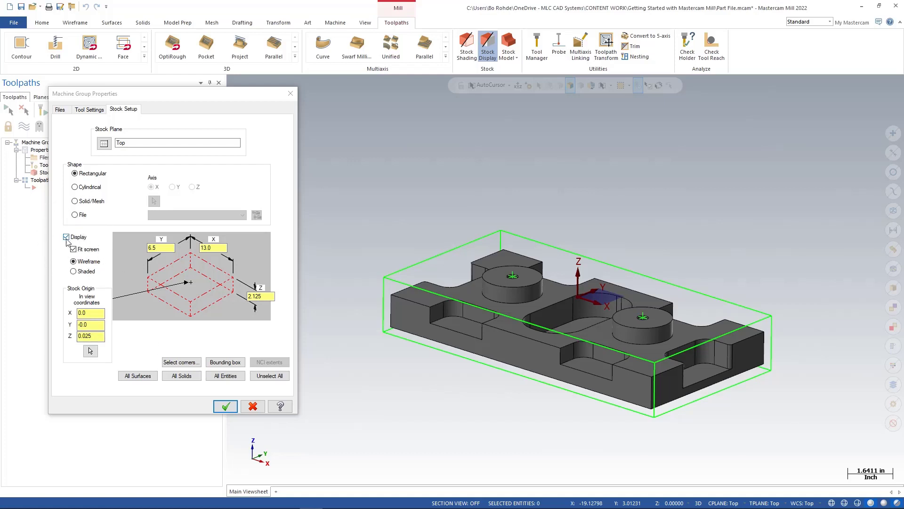
{"action": "left_click", "coordinate": [67, 237]}
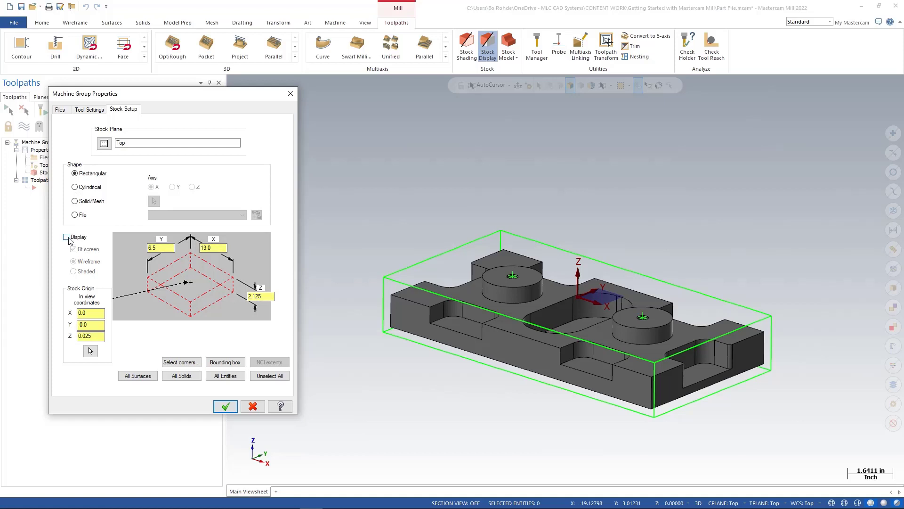
{"action": "left_click", "coordinate": [67, 236]}
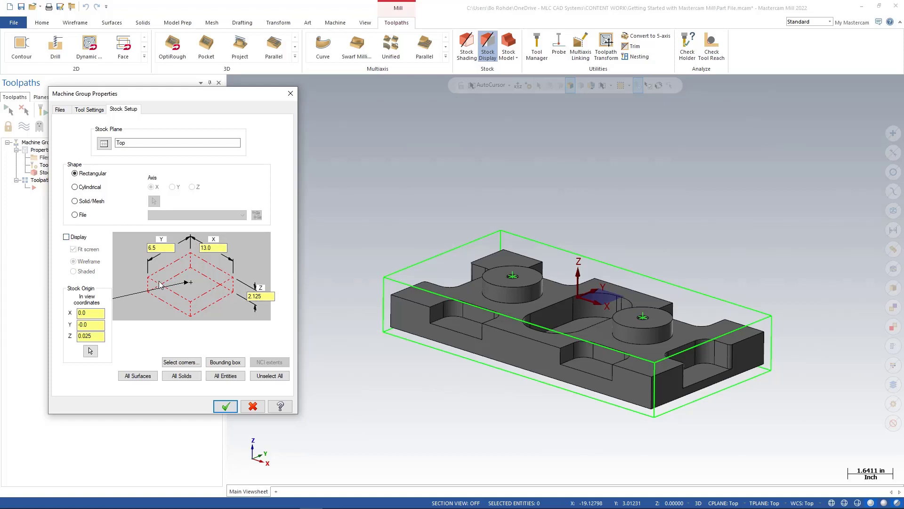
{"action": "mouse_move", "coordinate": [402, 276]}
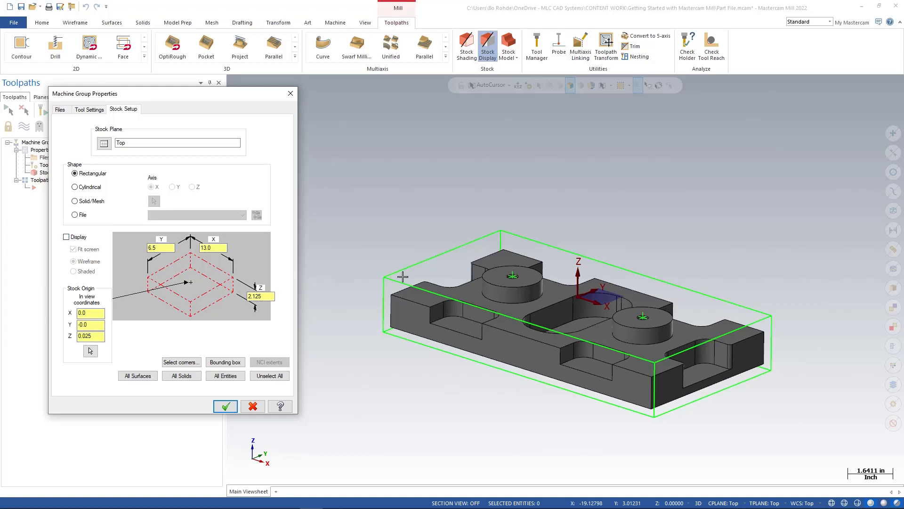
{"action": "mouse_move", "coordinate": [400, 264]}
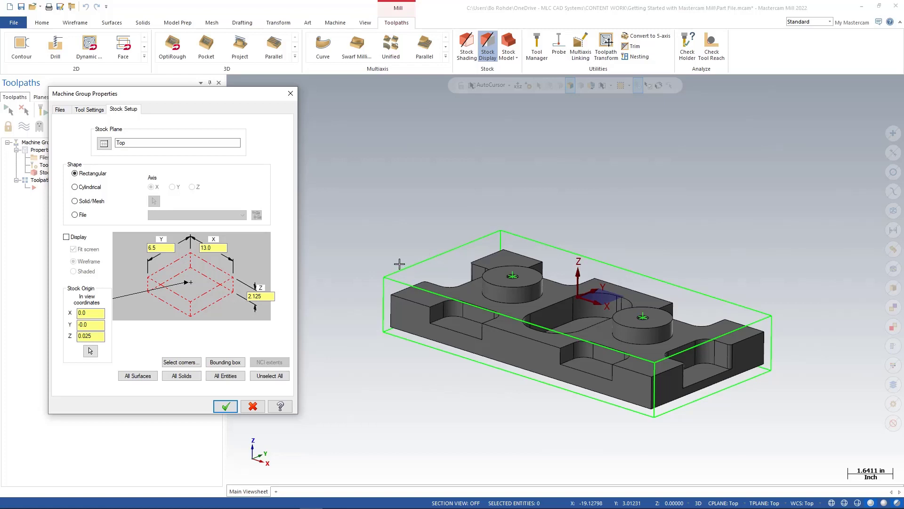
{"action": "mouse_move", "coordinate": [397, 239]}
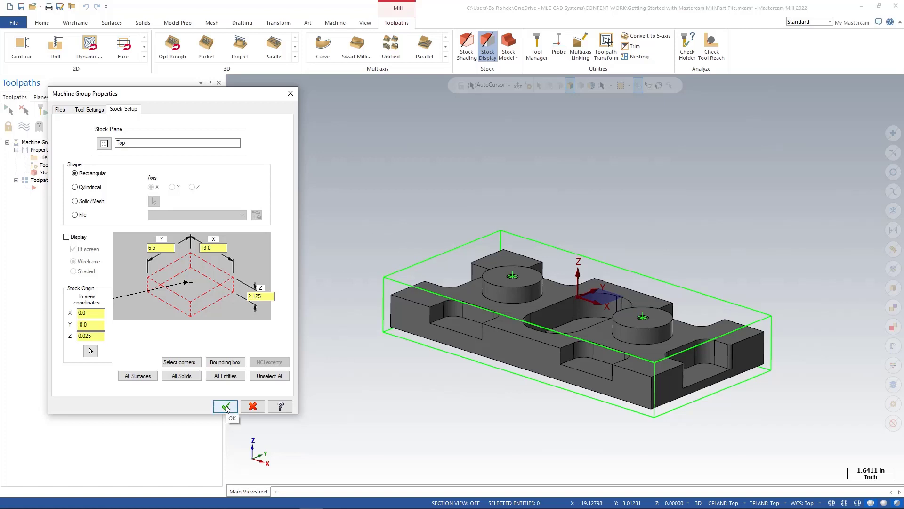
{"action": "left_click", "coordinate": [225, 406]}
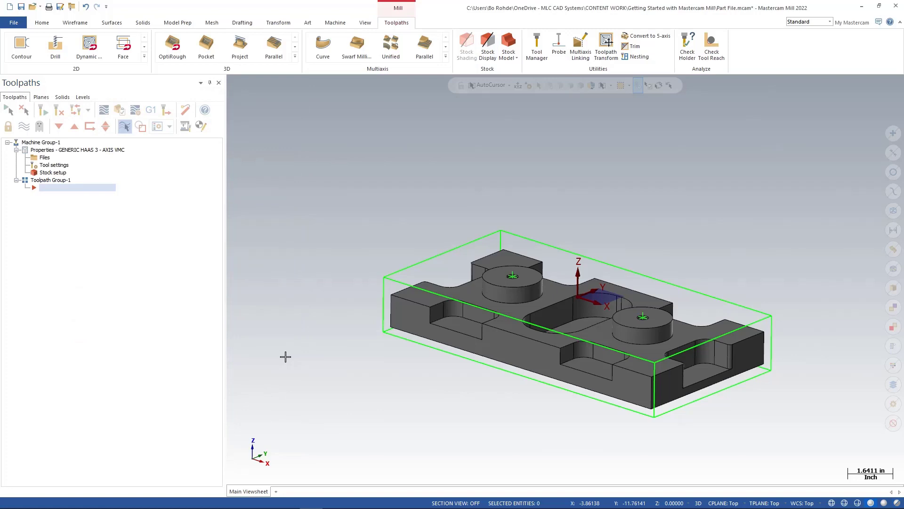
{"action": "mouse_move", "coordinate": [372, 283]}
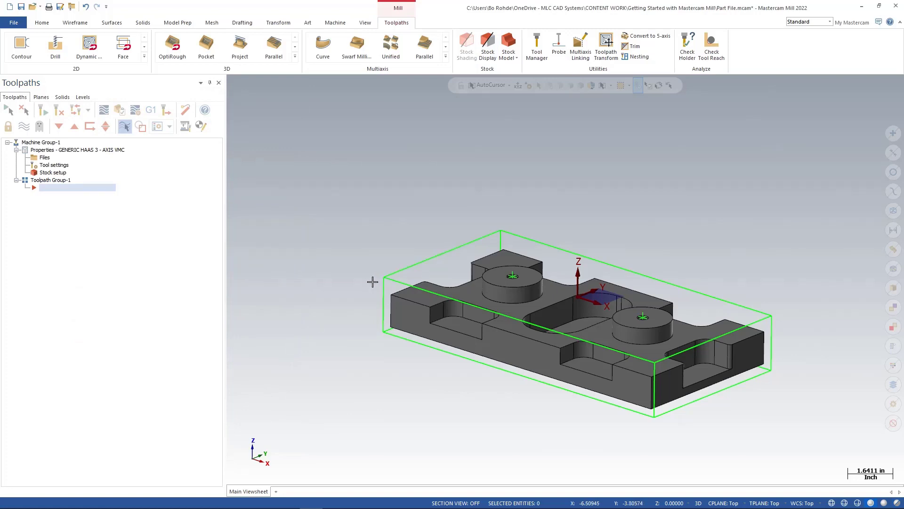
{"action": "mouse_move", "coordinate": [344, 231]}
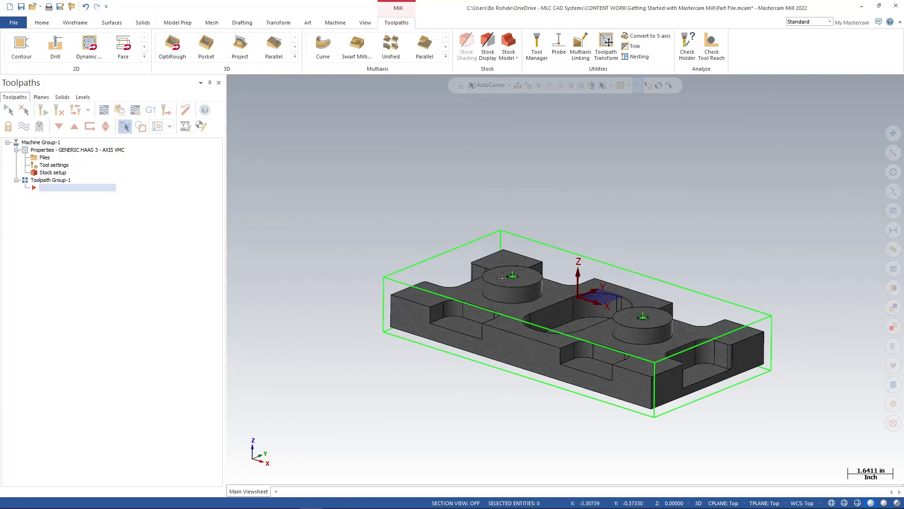
{"action": "mouse_move", "coordinate": [528, 306]}
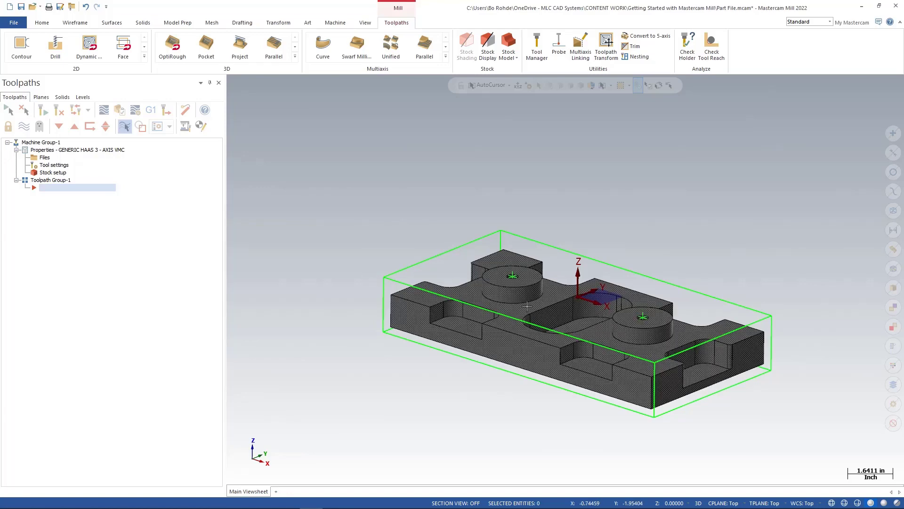